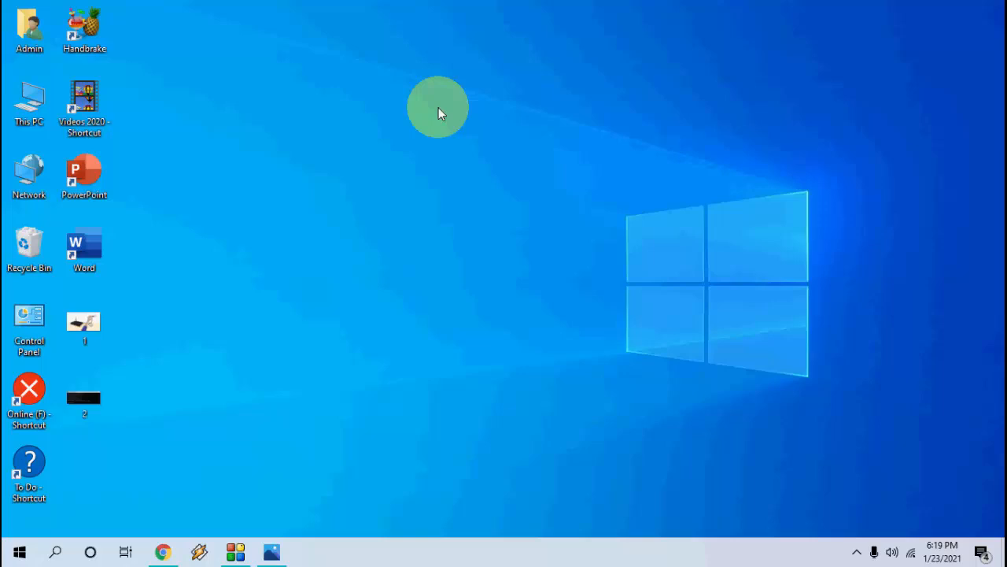
pyautogui.moveTo(159, 323)
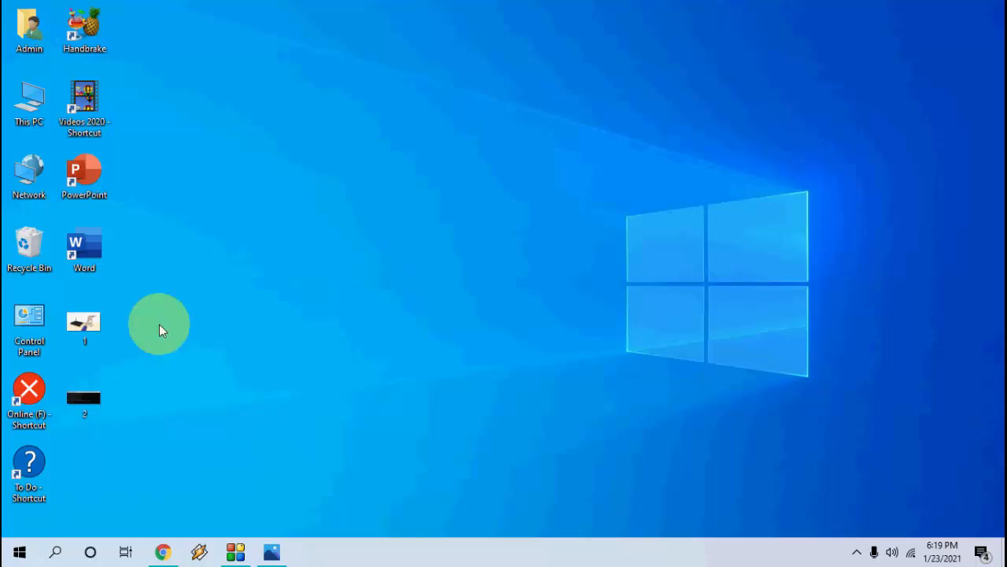
# - Search the computer for 'date and time' from the taskbar
pyautogui.click(19, 551)
pyautogui.write('date and')
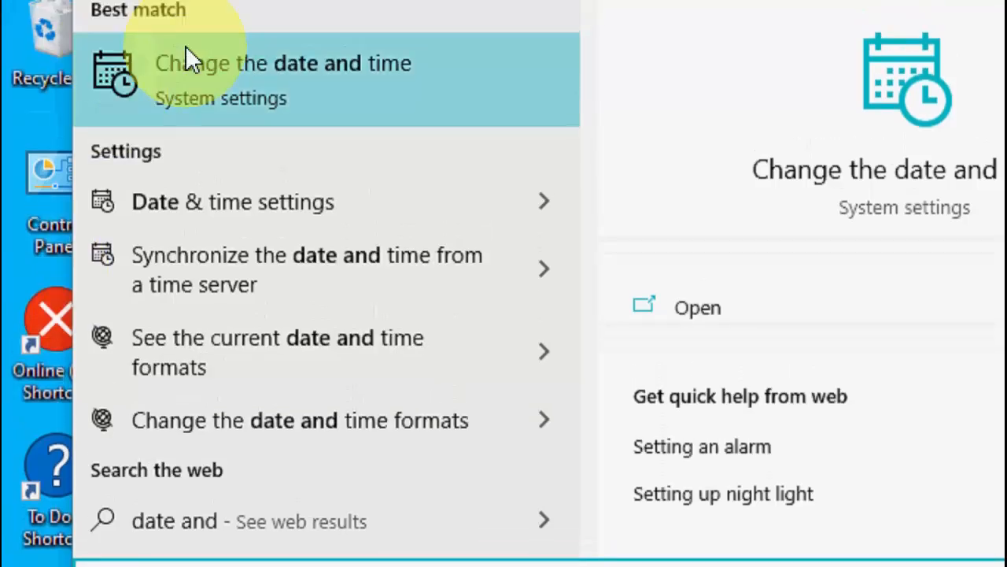
# - Open 'Change the date and time' and confirm automatic time is on
pyautogui.click(282, 78)
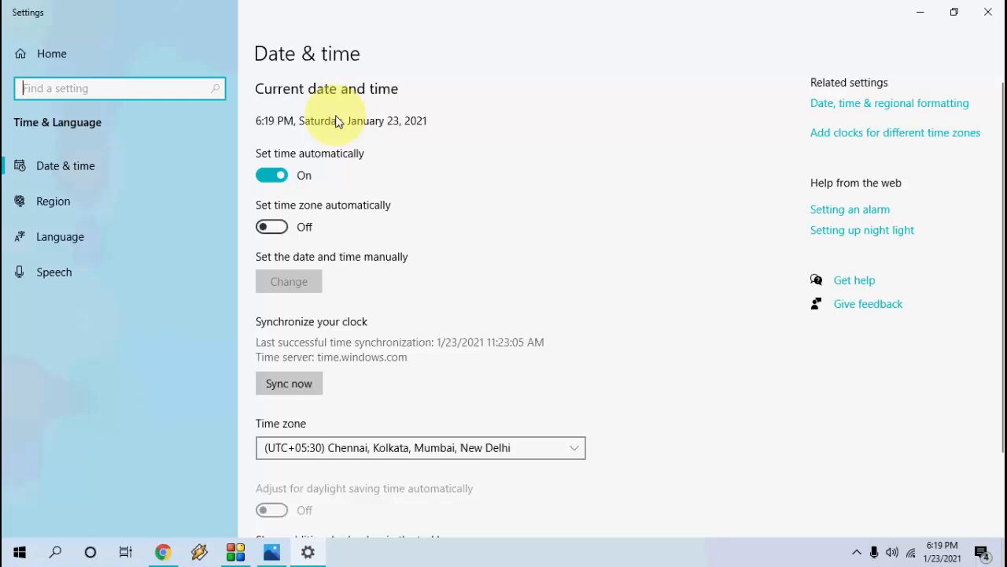
pyautogui.moveTo(319, 165)
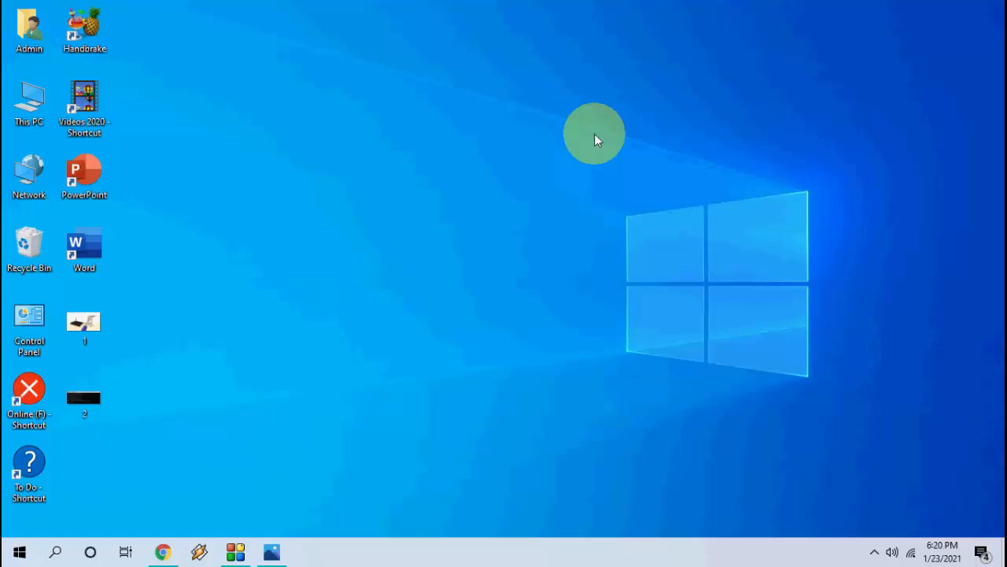
pyautogui.moveTo(141, 480)
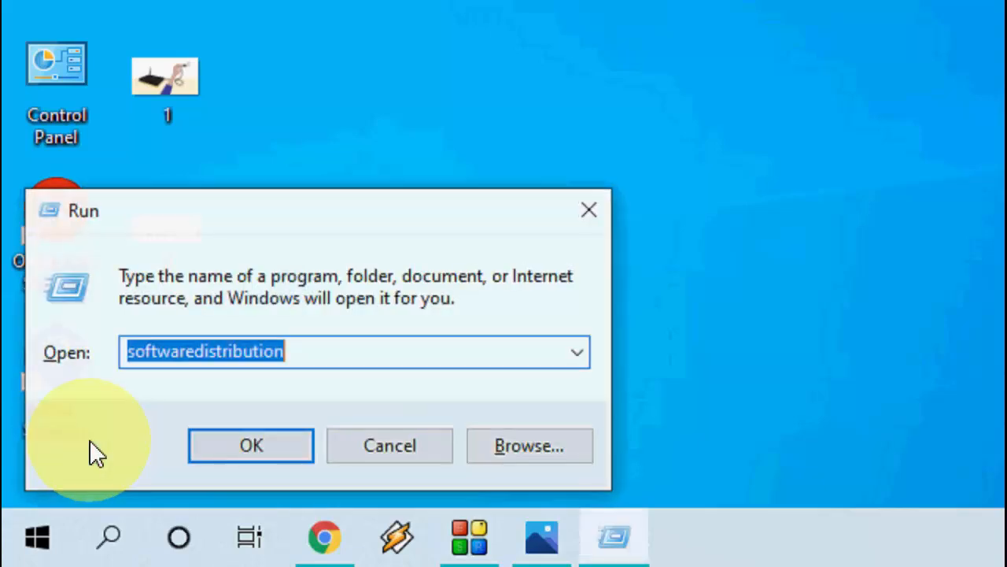
# - Run 'temp' to open the Windows Temp folder
pyautogui.write('temp')
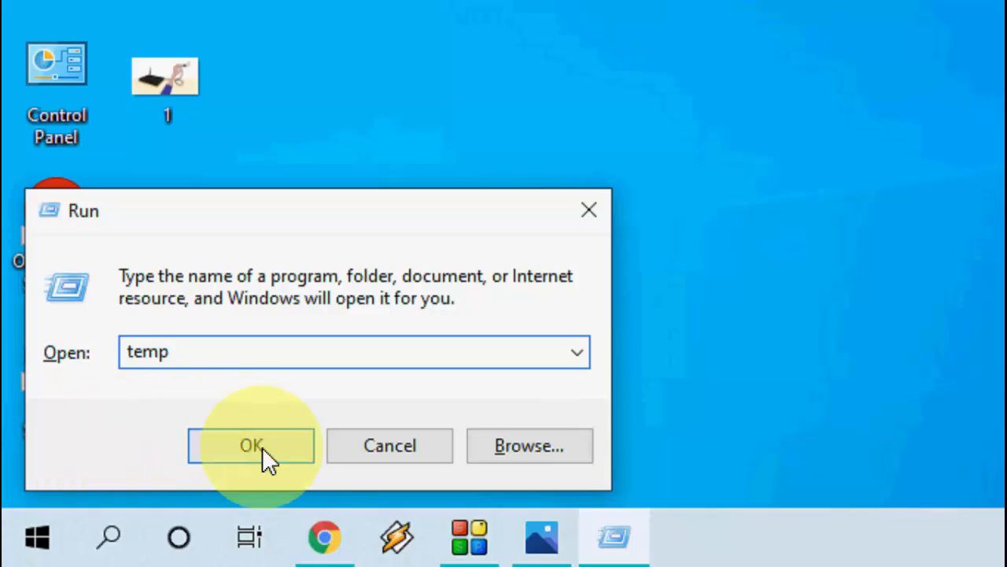
pyautogui.click(250, 445)
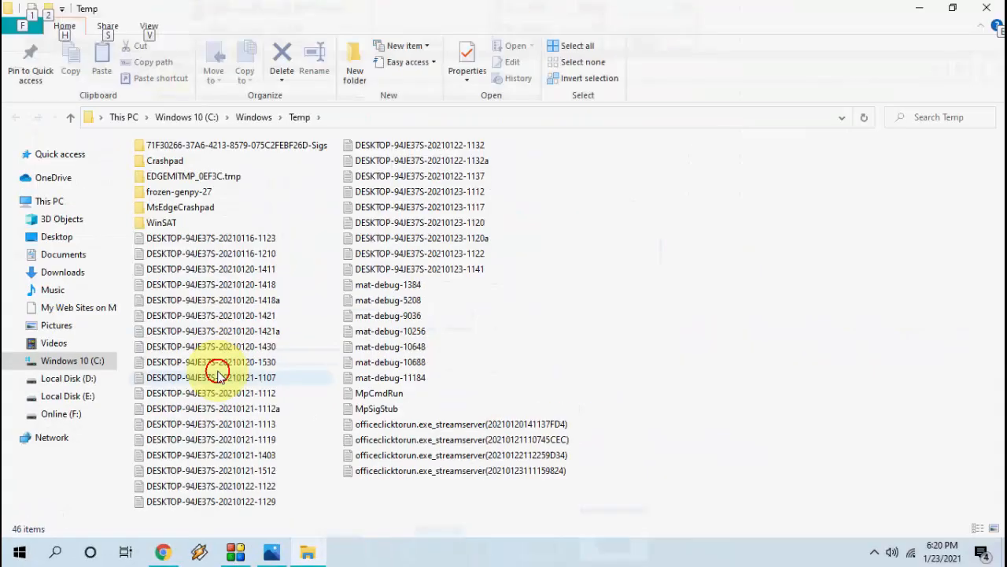
# - Delete all files in the Windows Temp folder, skipping every in-use item
pyautogui.press('ctrl+a')
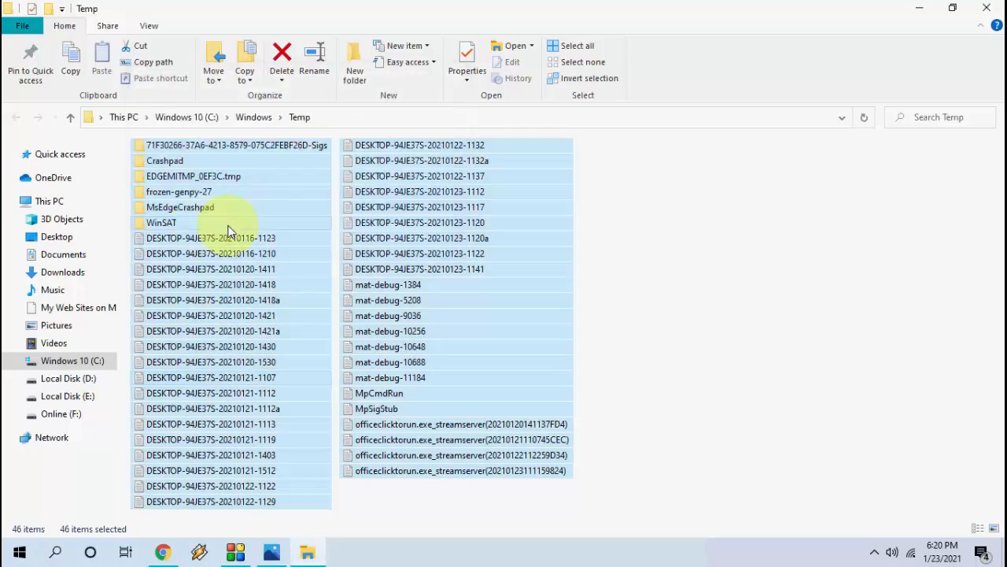
pyautogui.moveTo(352, 305)
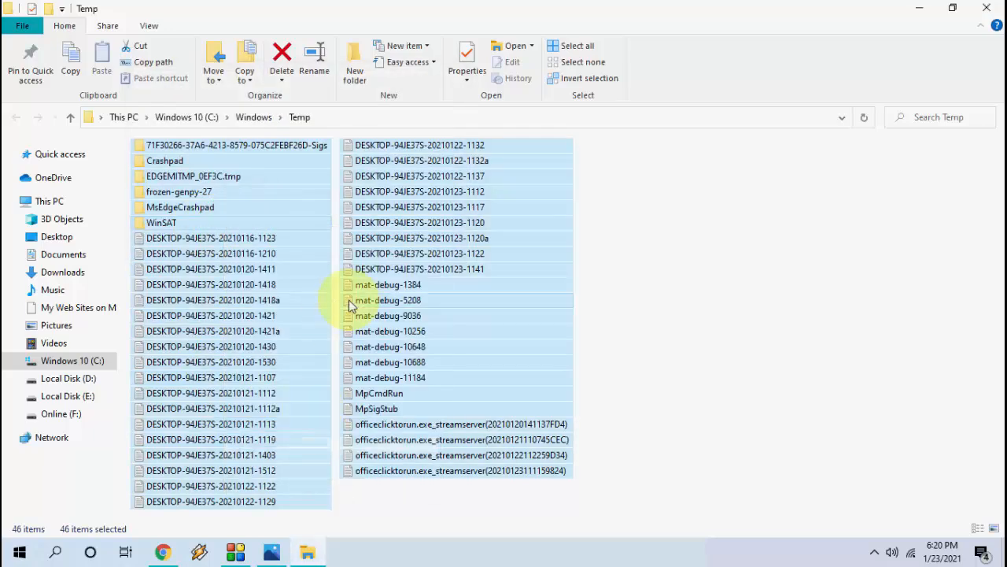
pyautogui.click(282, 55)
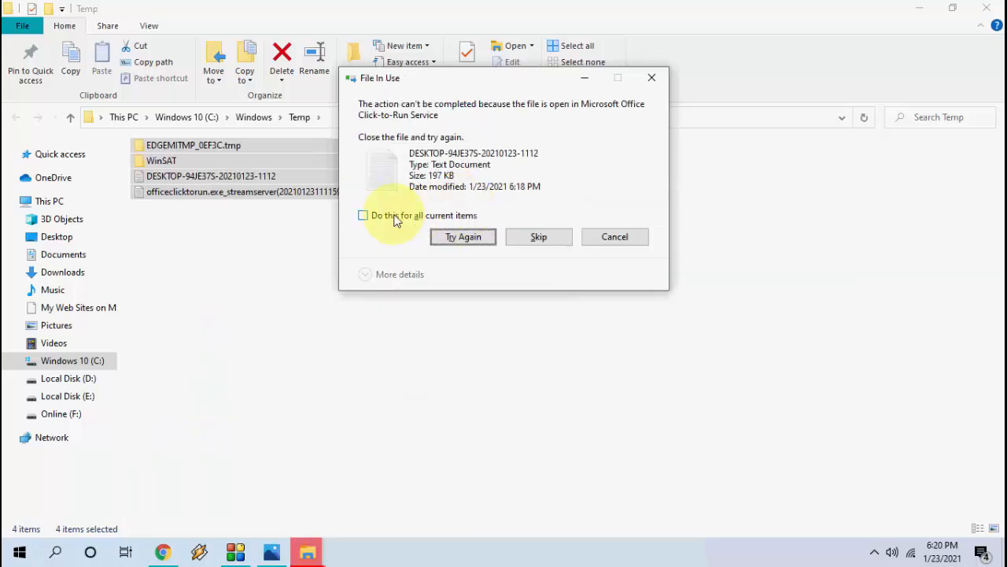
pyautogui.click(363, 215)
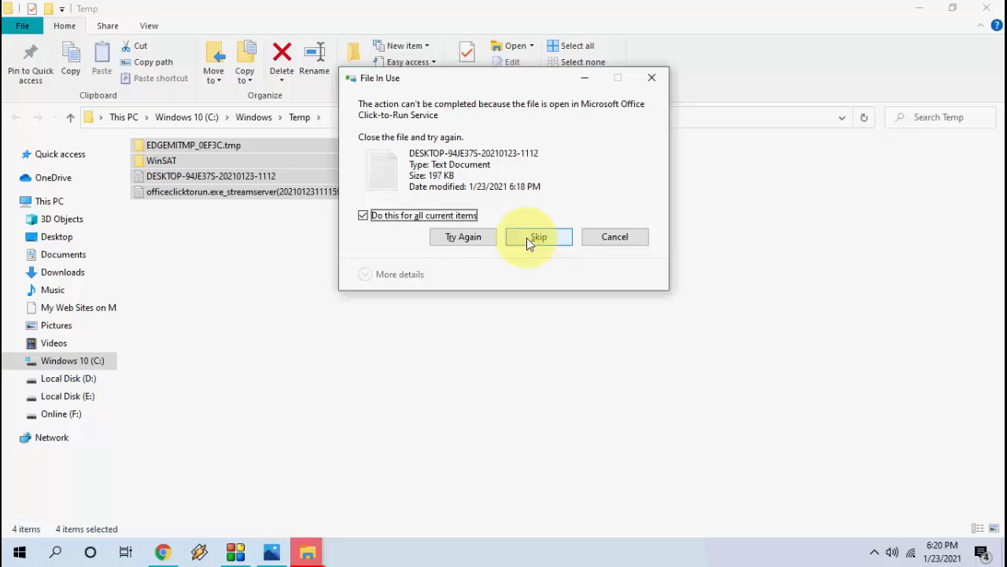
pyautogui.click(539, 236)
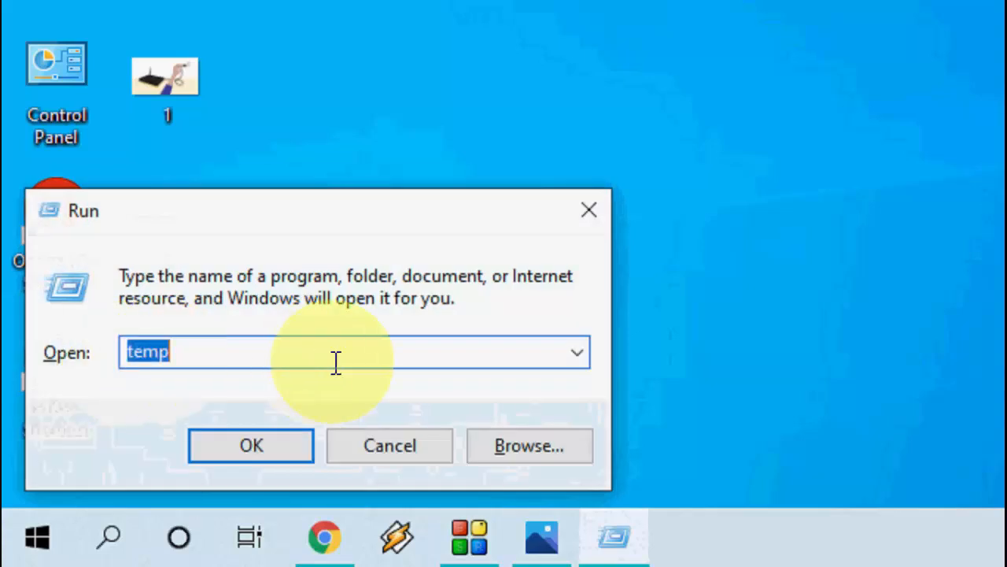
# - Run '%temp%' to open the user's local Temp folder
pyautogui.write('%temp$')
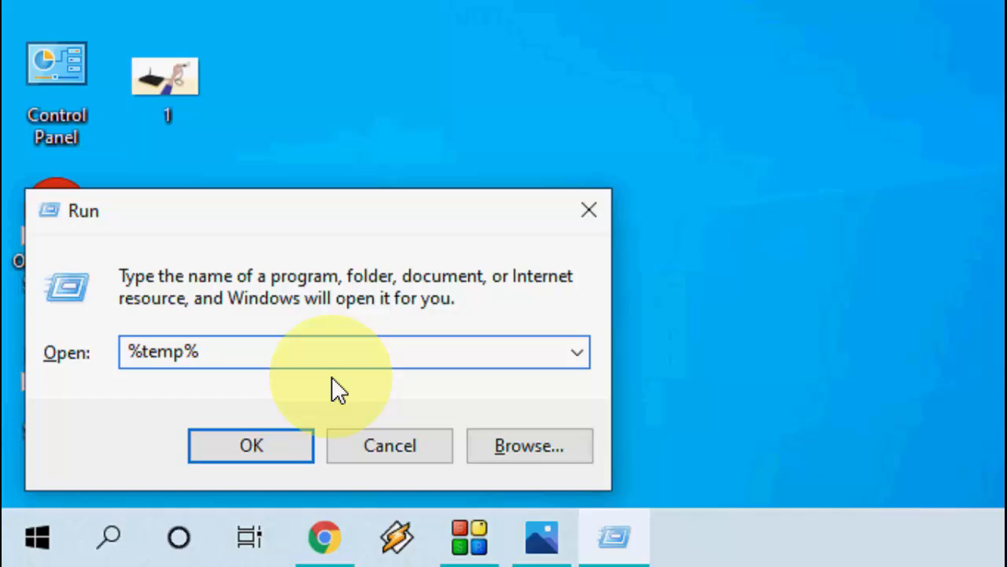
pyautogui.click(251, 445)
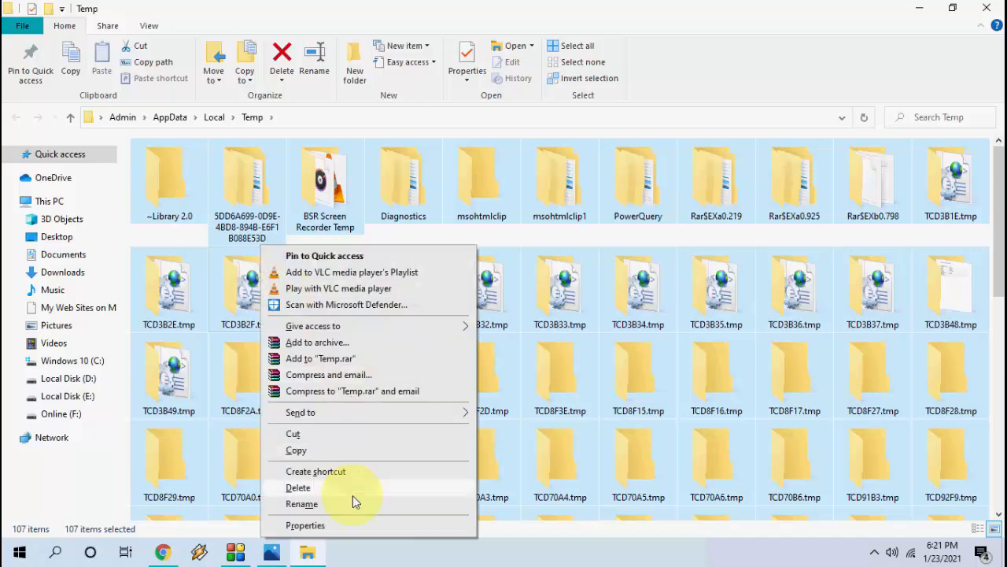
# - Delete all local Temp items, skipping the in-use files and folder
pyautogui.click(298, 487)
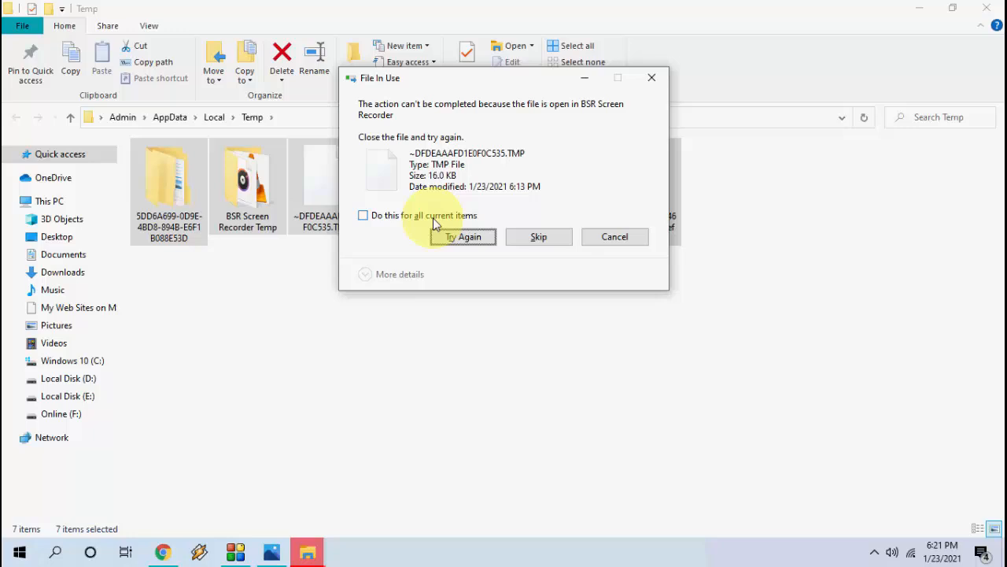
pyautogui.click(363, 215)
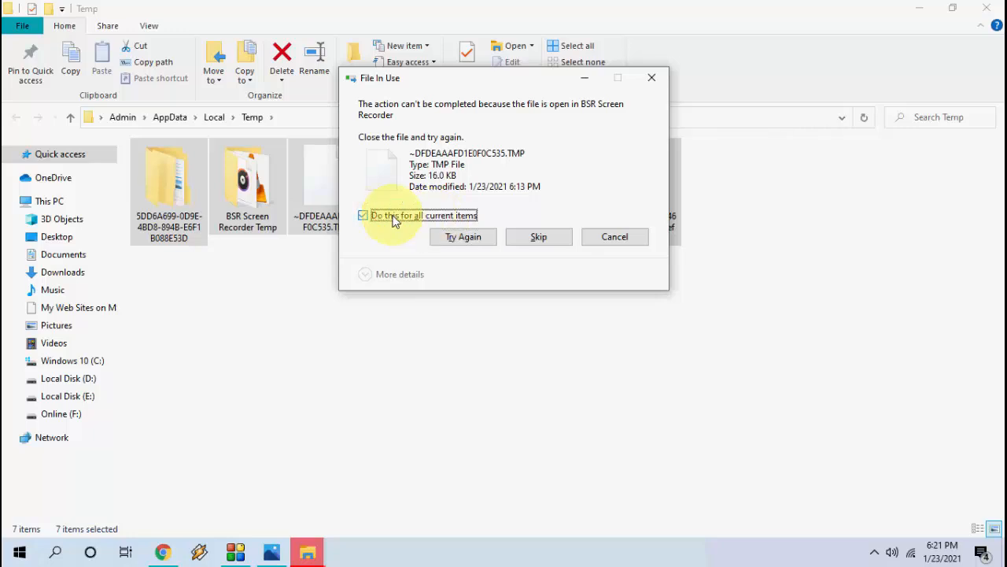
pyautogui.click(538, 236)
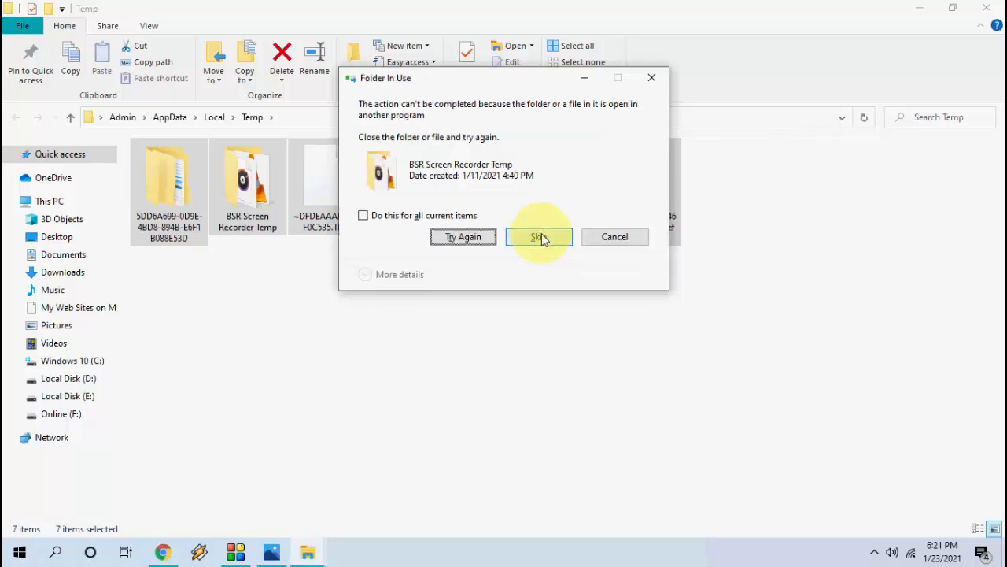
pyautogui.click(538, 236)
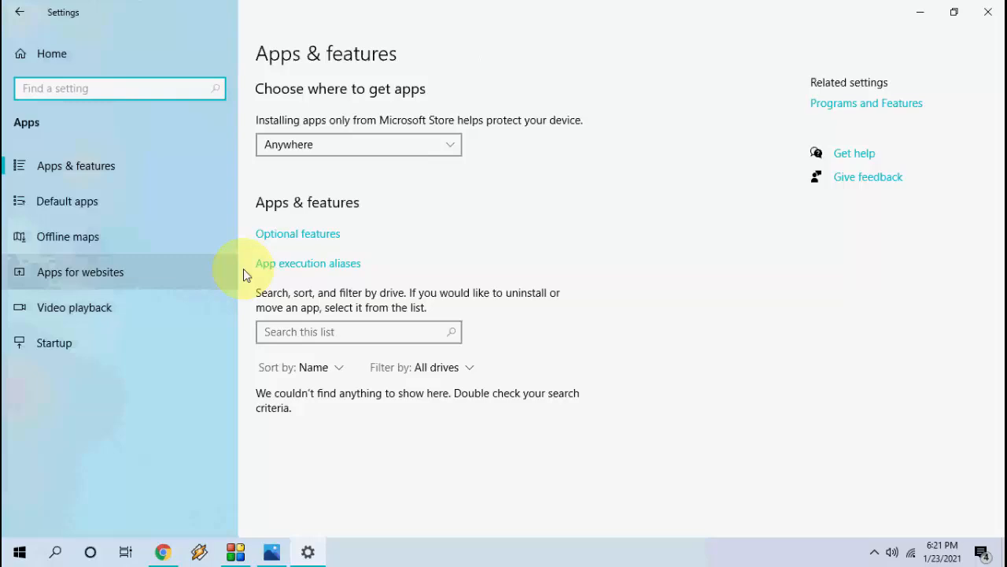
# - Search installed apps for 'netflix' and open Netflix's advanced options
pyautogui.click(359, 332)
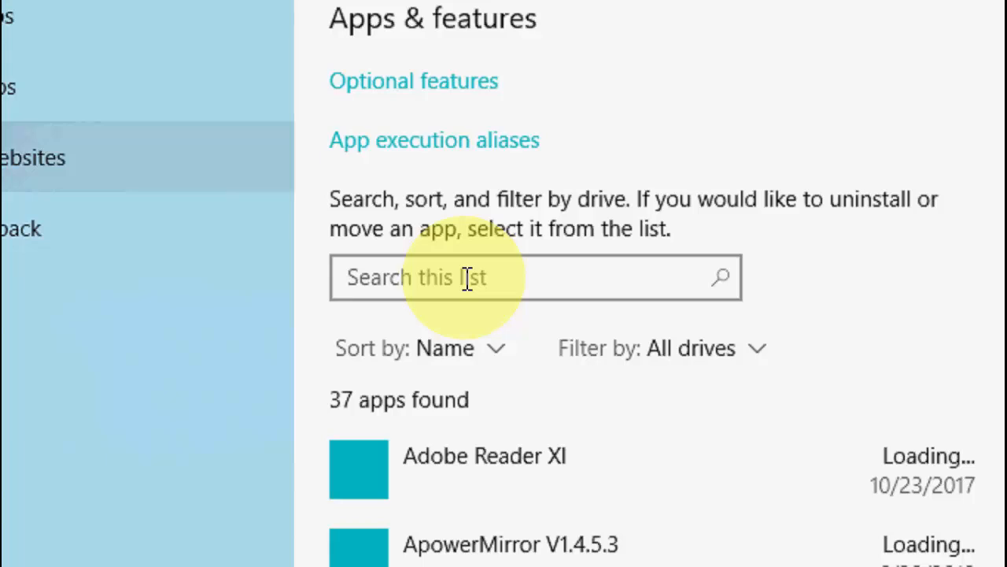
pyautogui.write('netflix')
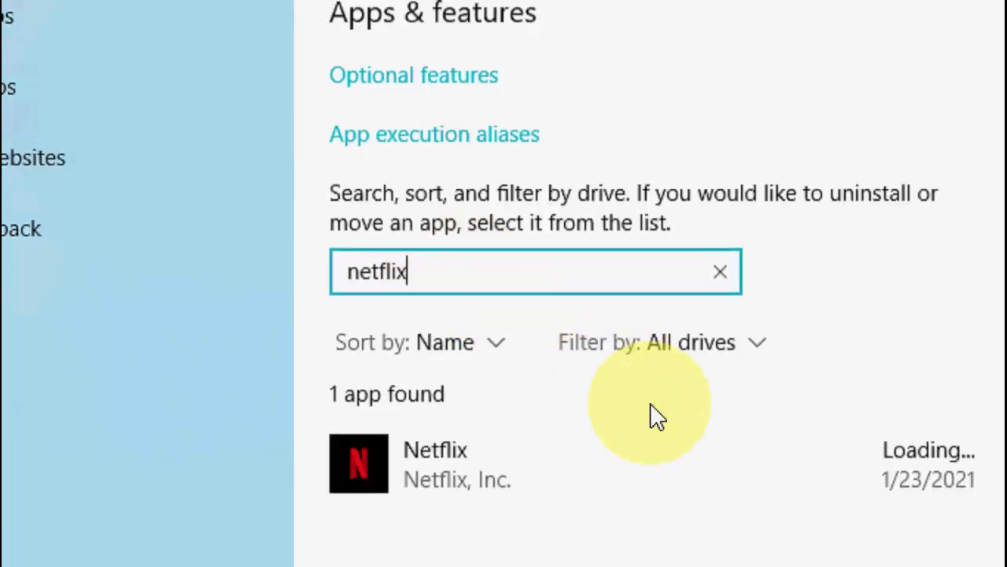
pyautogui.click(519, 417)
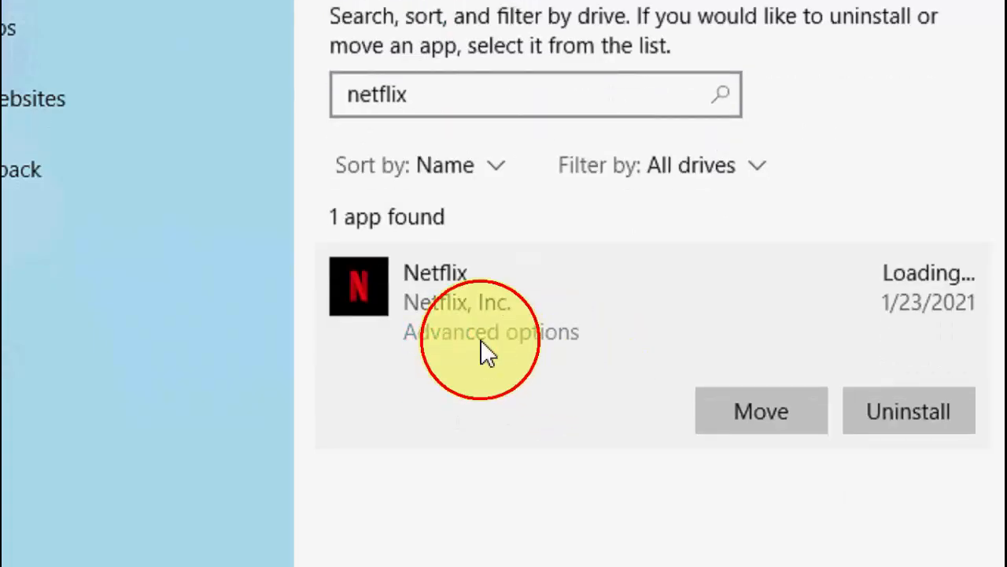
pyautogui.click(489, 331)
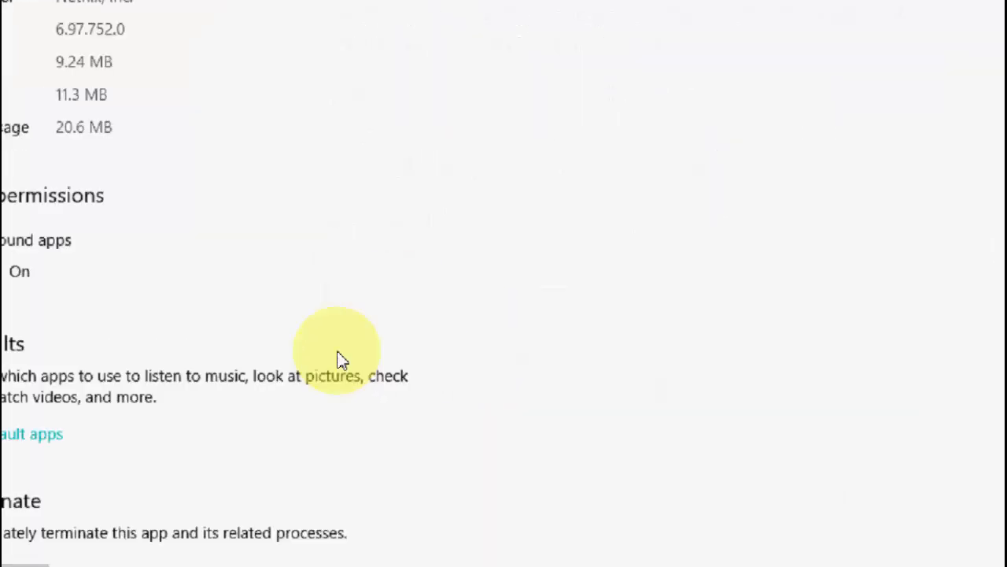
# - Reset the Netflix app, confirming deletion of its data
pyautogui.scroll(-3)
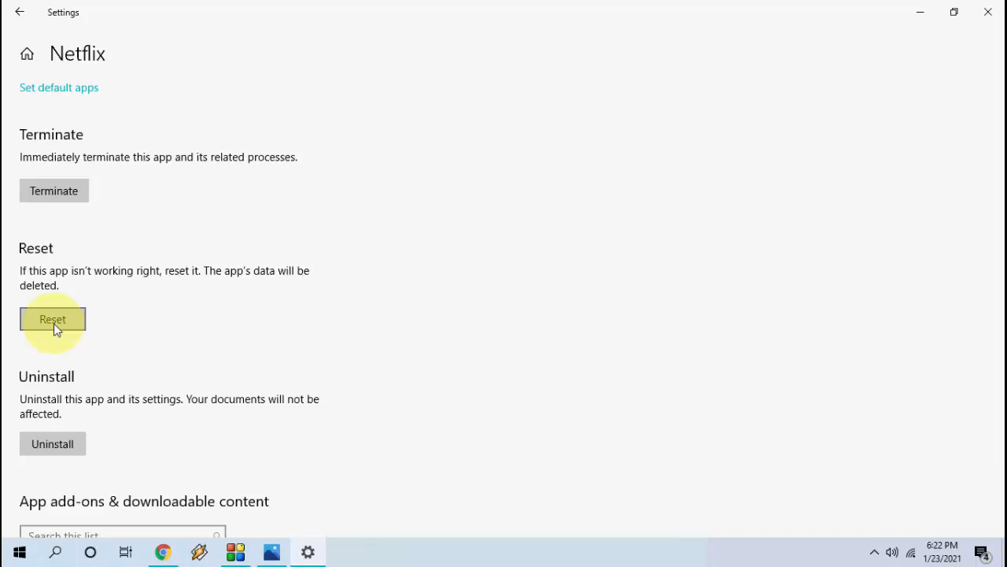
pyautogui.click(53, 319)
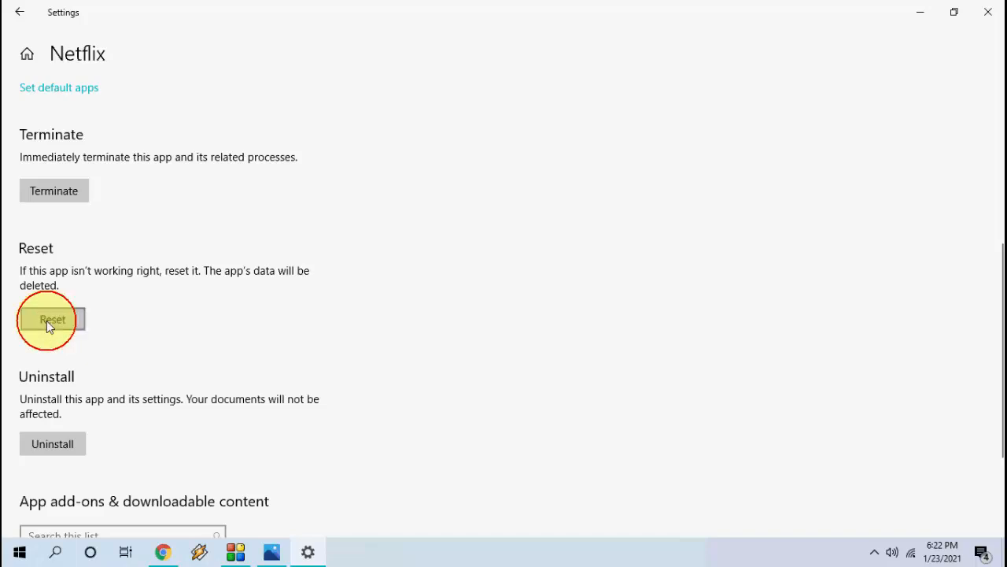
pyautogui.click(53, 318)
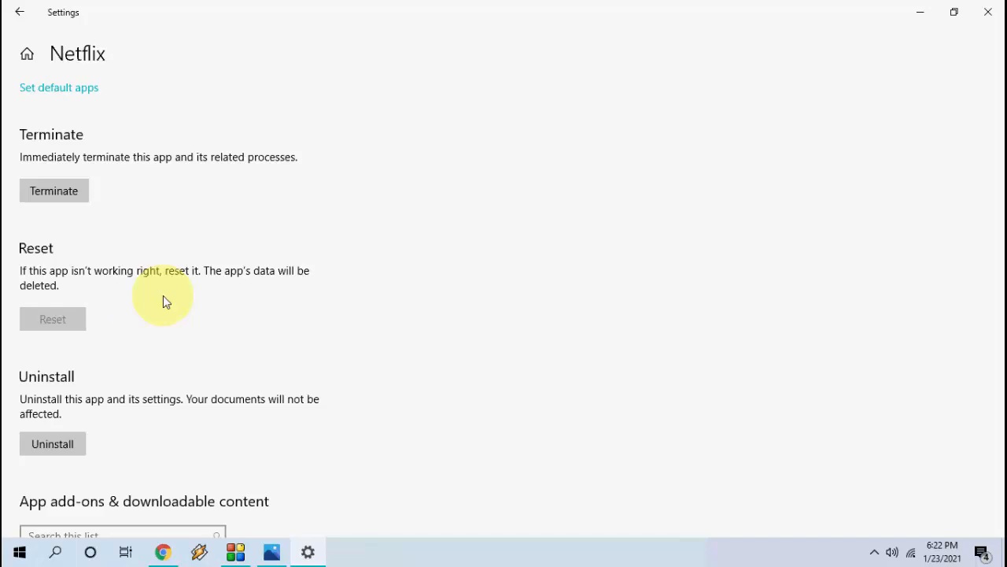
pyautogui.click(53, 319)
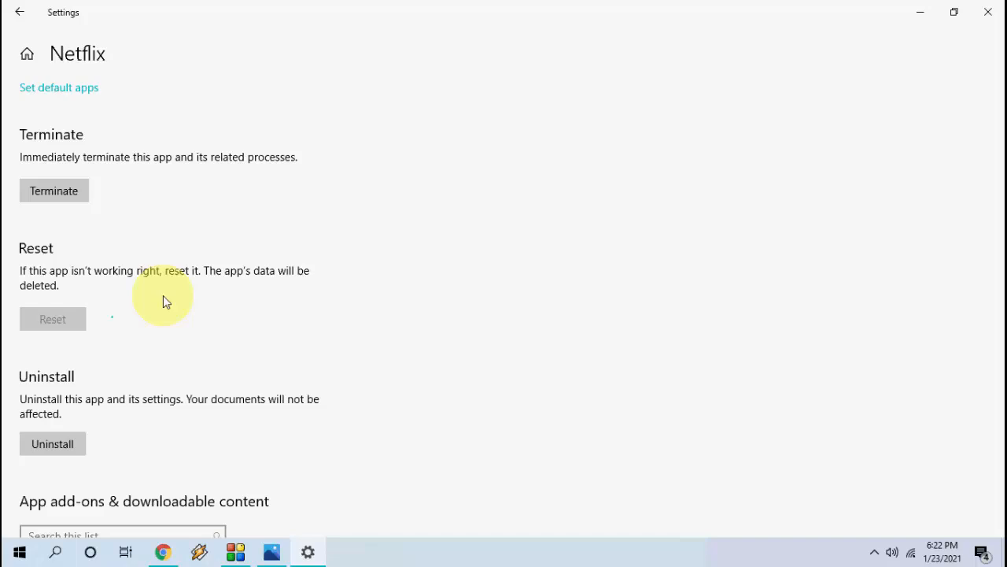
pyautogui.moveTo(175, 301)
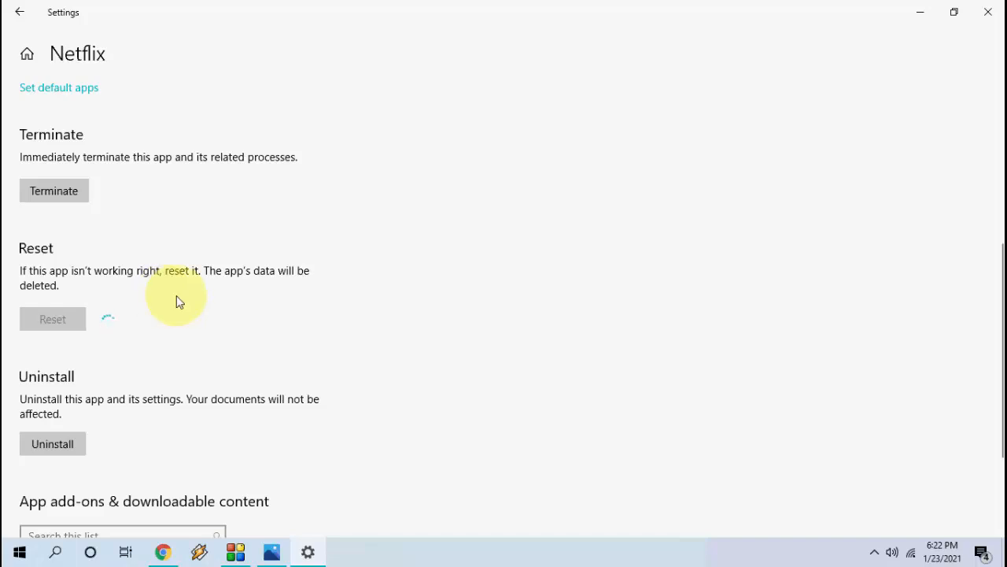
pyautogui.click(18, 551)
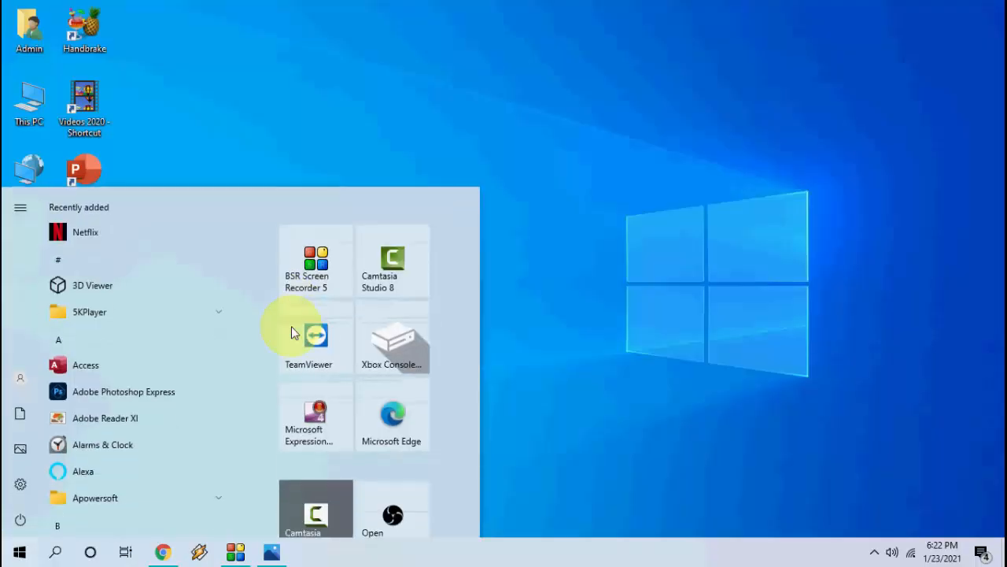
# - Run Command Prompt as administrator and approve the User Account Control prompt
pyautogui.write('comannd')
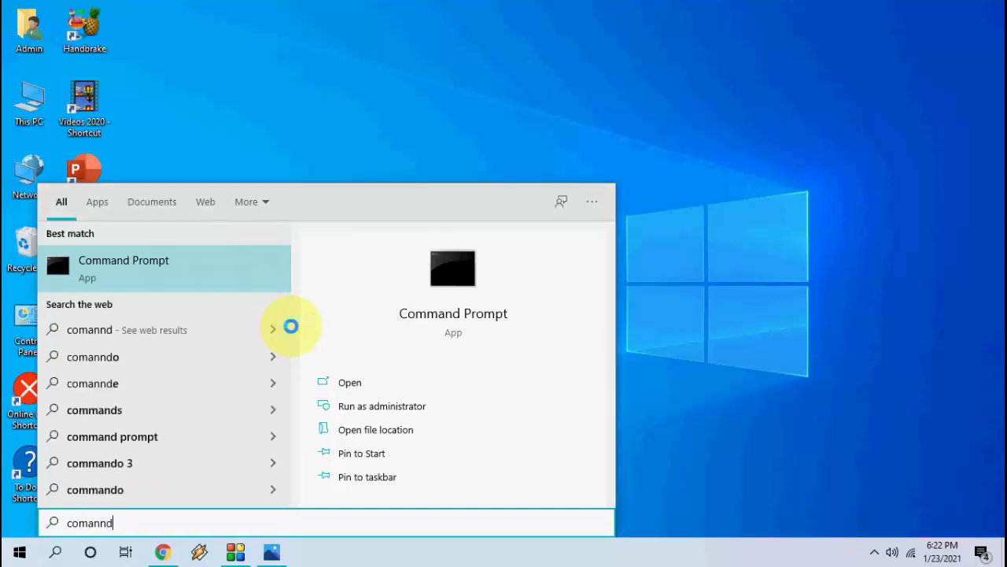
pyautogui.rightClick(123, 267)
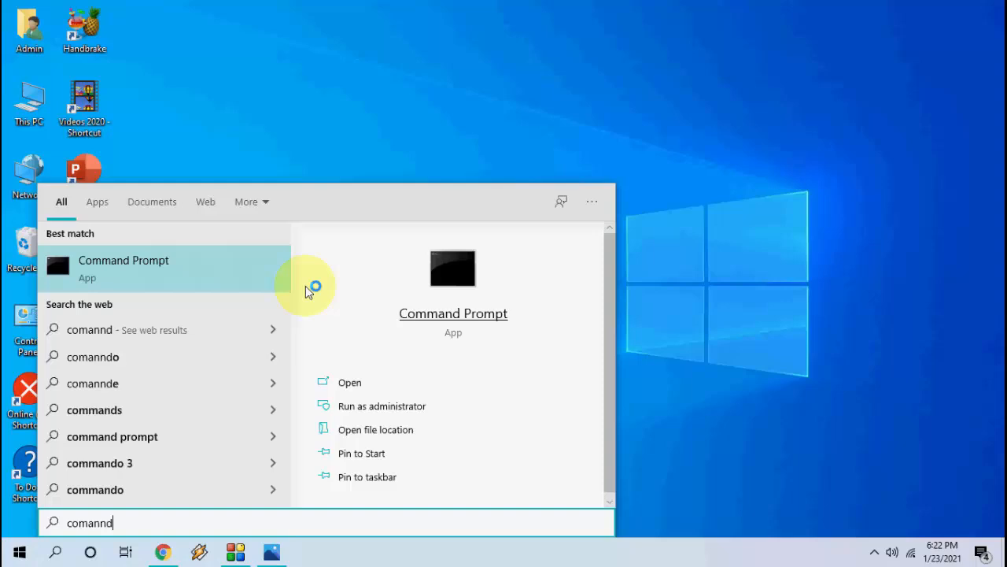
pyautogui.click(382, 405)
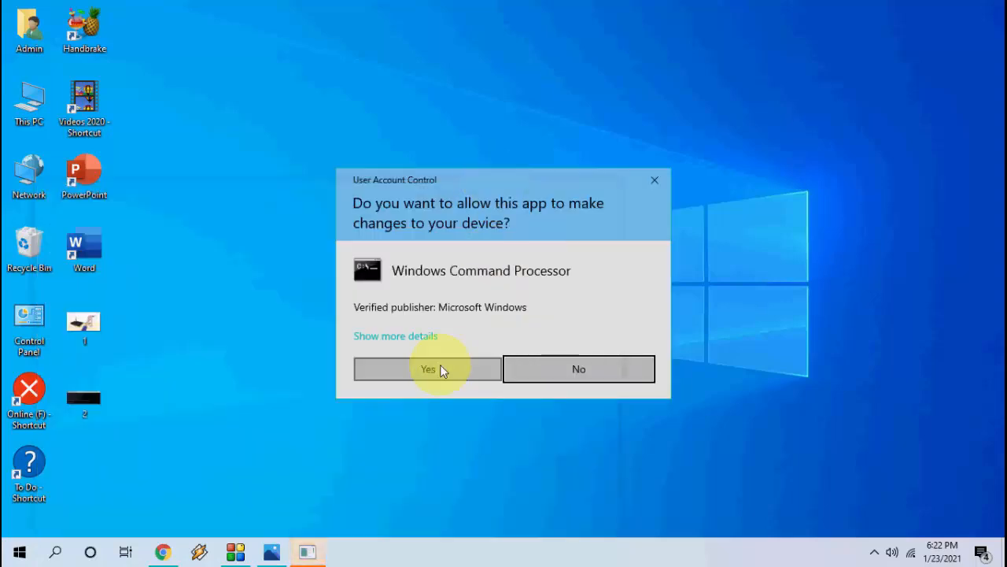
pyautogui.click(427, 368)
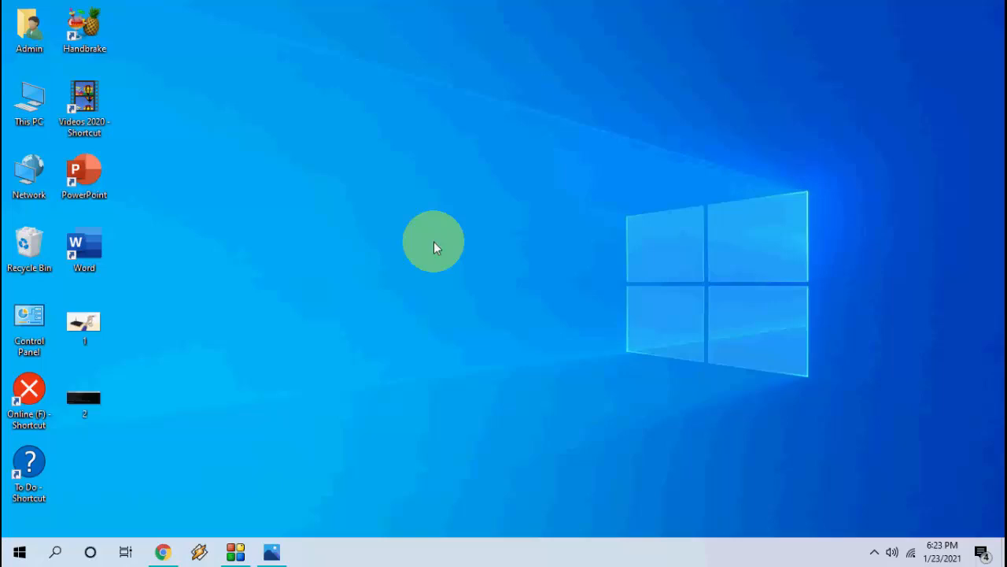
pyautogui.moveTo(299, 272)
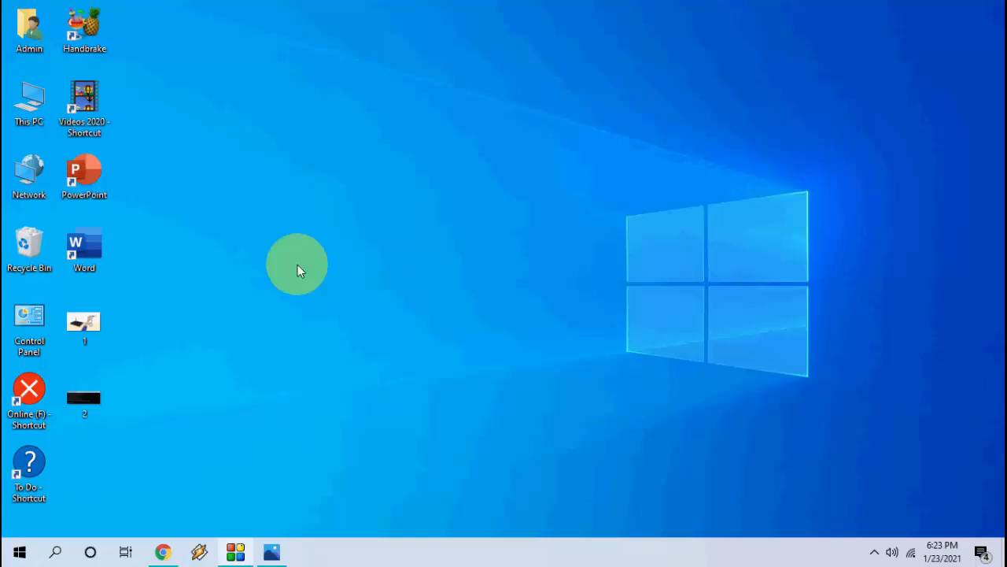
# - Search Start for 'netflix' and uninstall the Netflix app
pyautogui.click(55, 552)
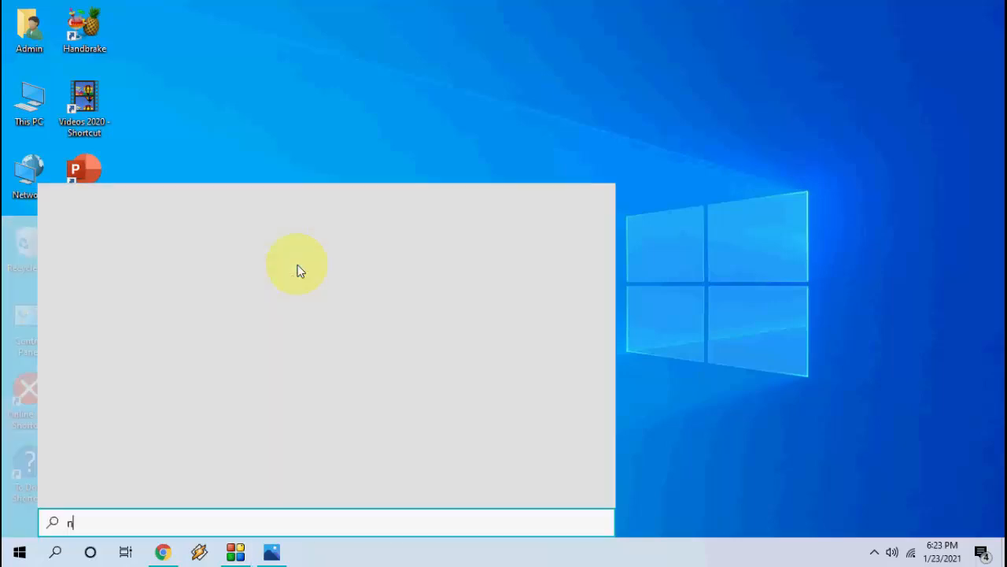
pyautogui.write('etflix')
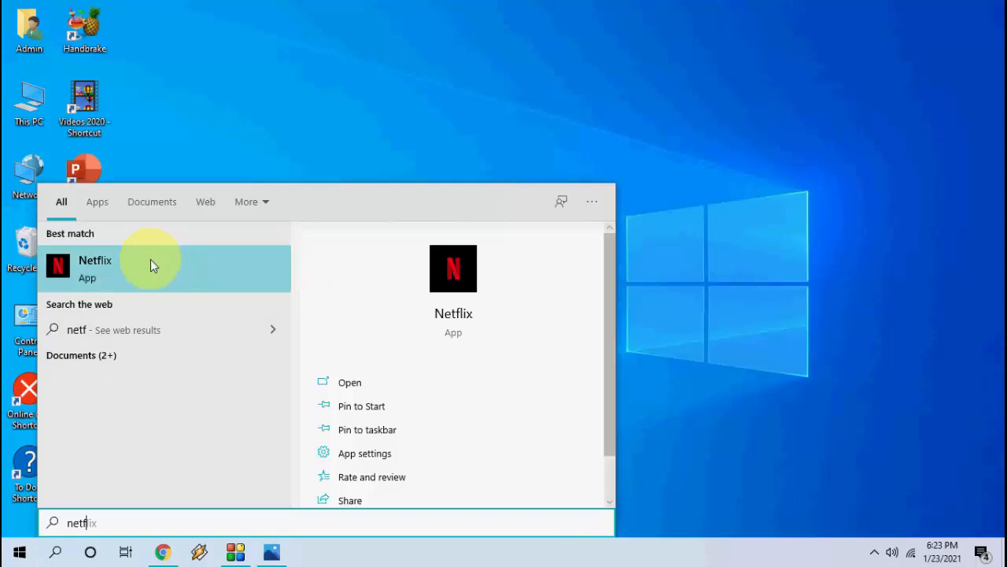
pyautogui.rightClick(154, 267)
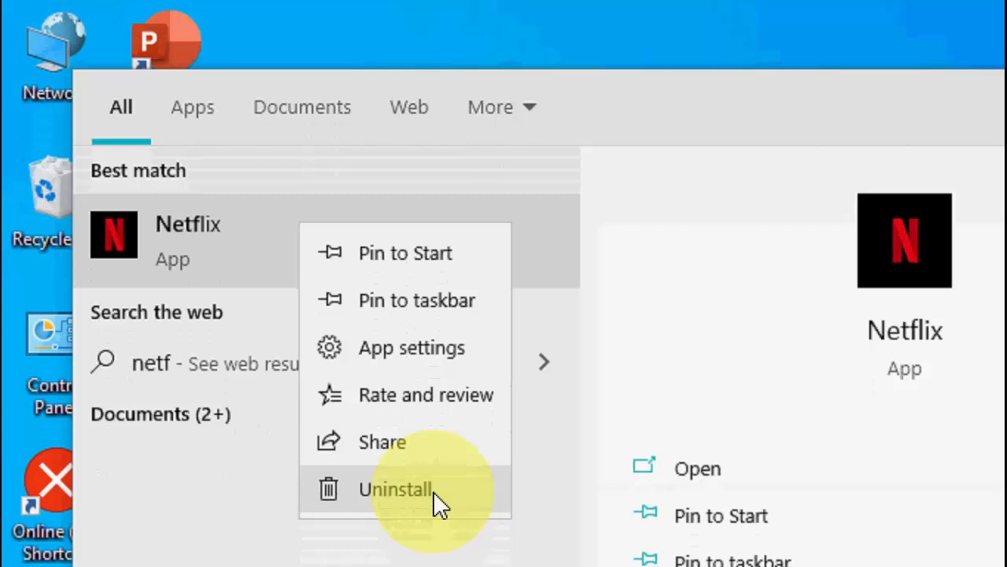
pyautogui.click(395, 489)
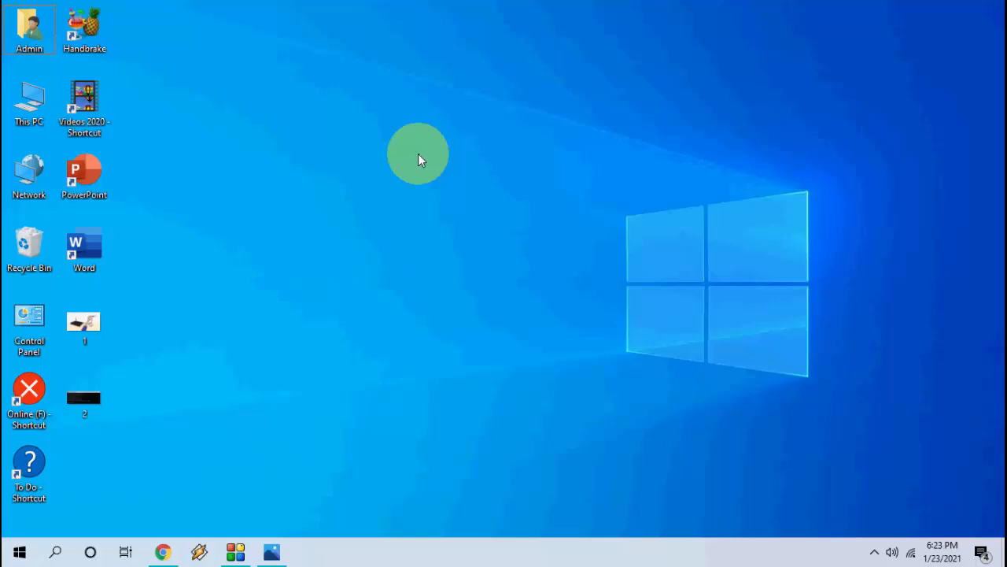
pyautogui.moveTo(20, 547)
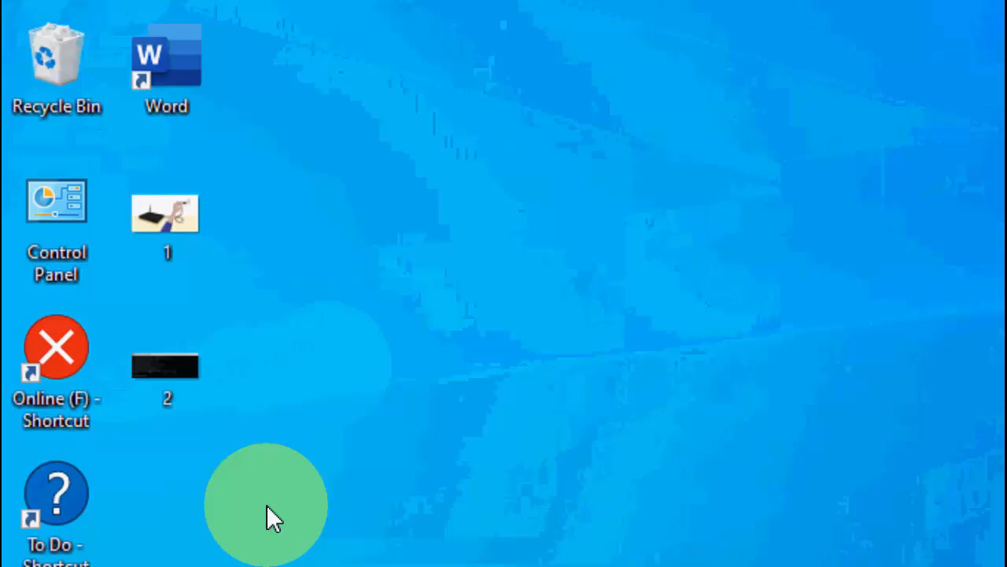
# - Search the Start menu for 'microsoft' to launch Microsoft Store
pyautogui.click(37, 555)
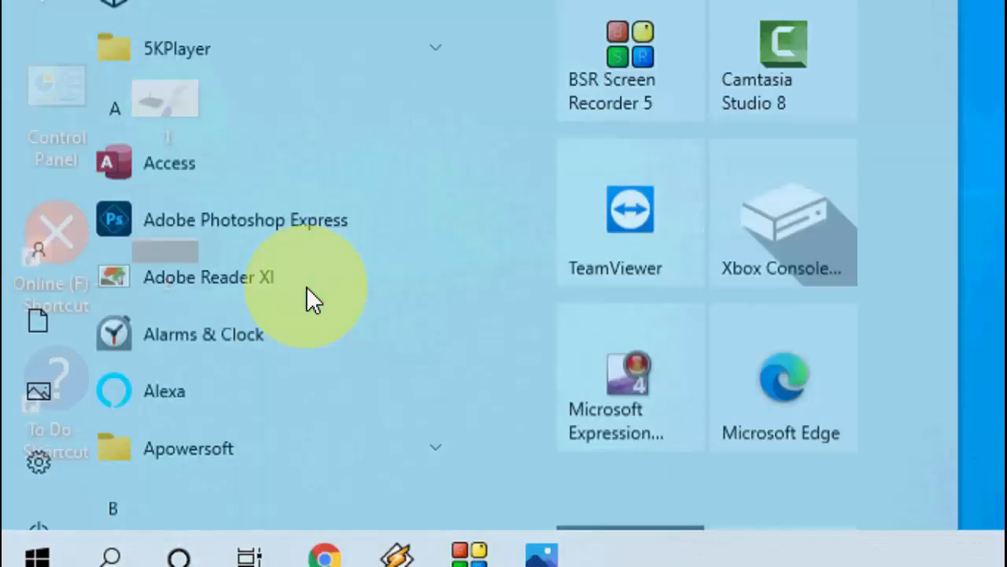
pyautogui.write('microsoft')
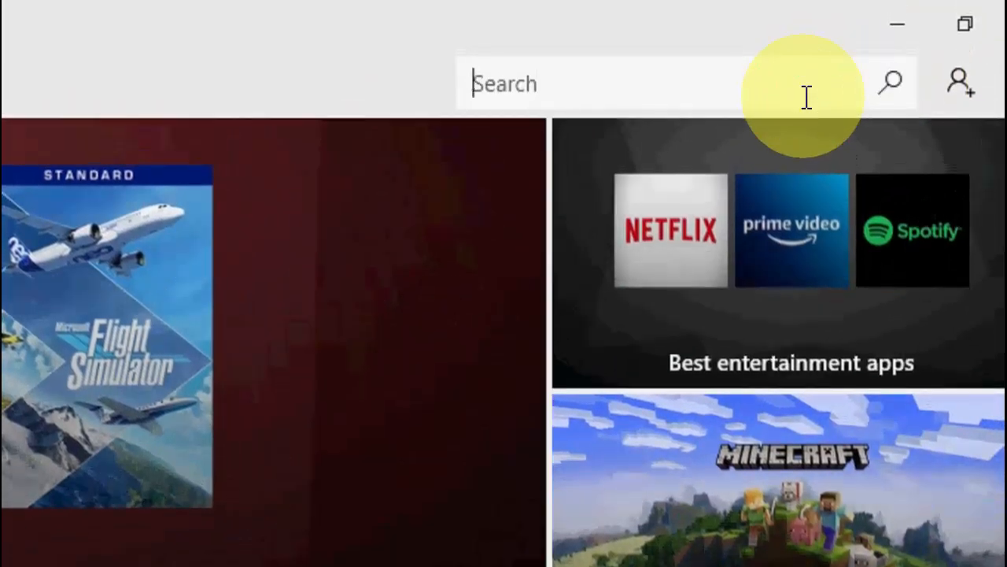
# - Search the Store for 'netflix' and view the Netflix app page, owned and installable
pyautogui.write('netflix')
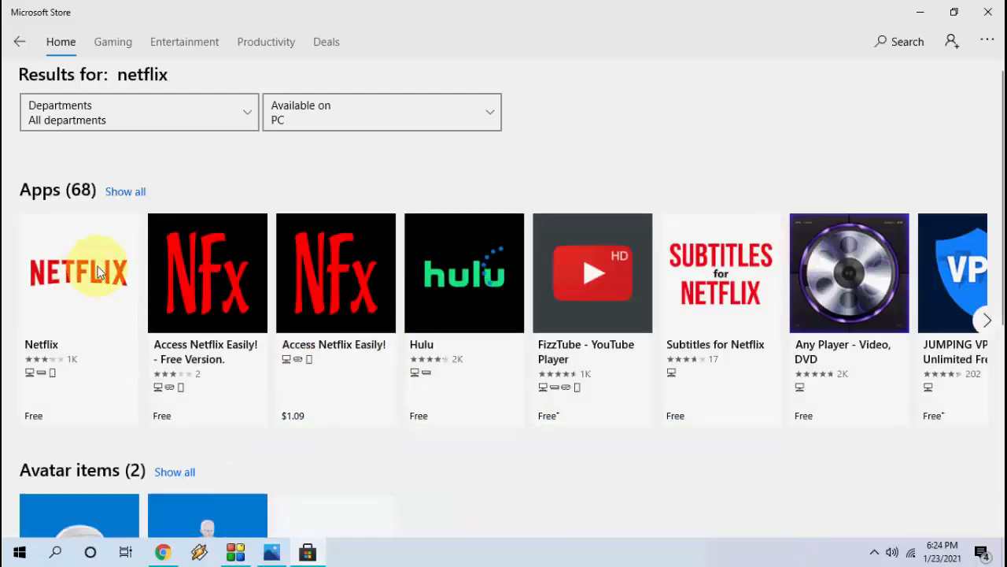
pyautogui.click(79, 273)
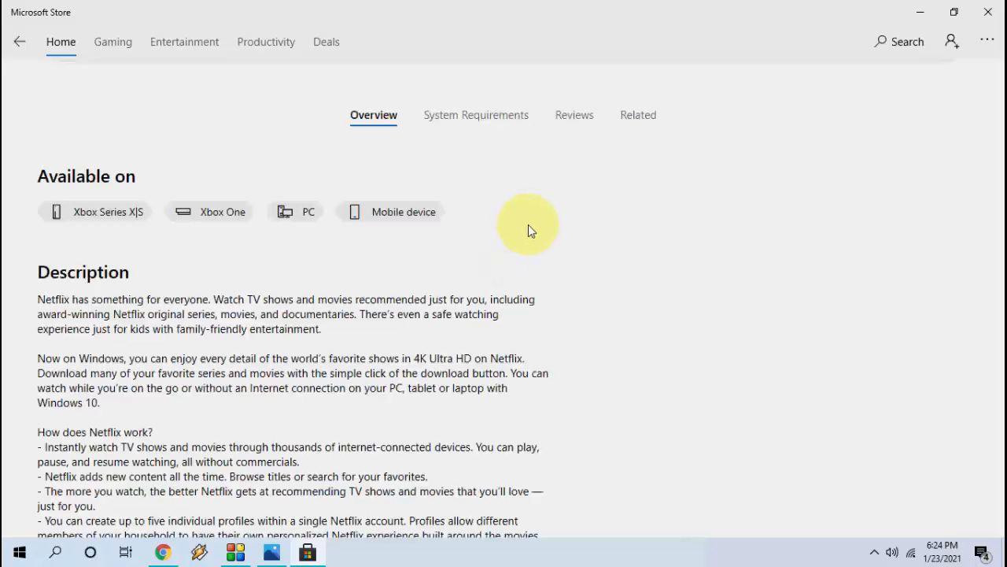
pyautogui.scroll(3)
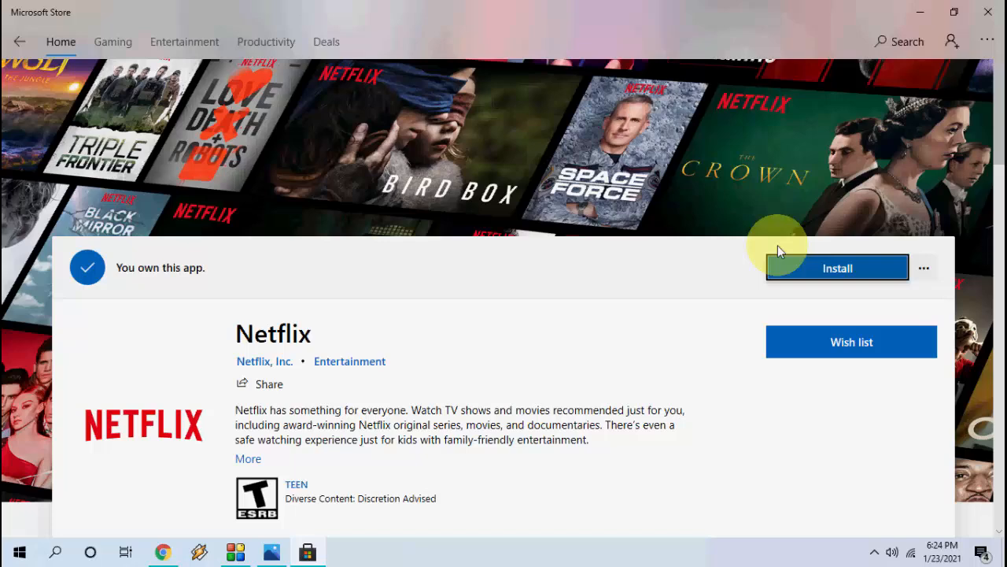